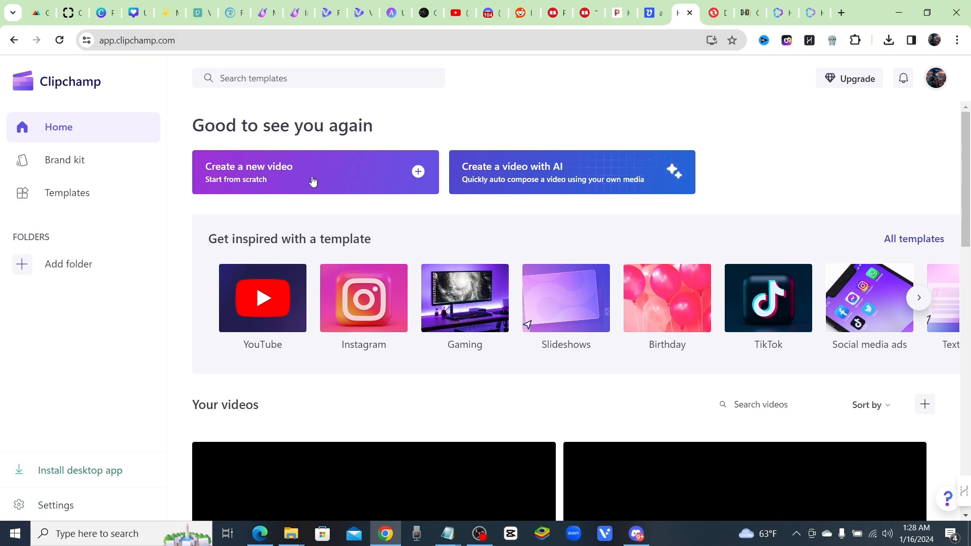
pyautogui.moveTo(278, 181)
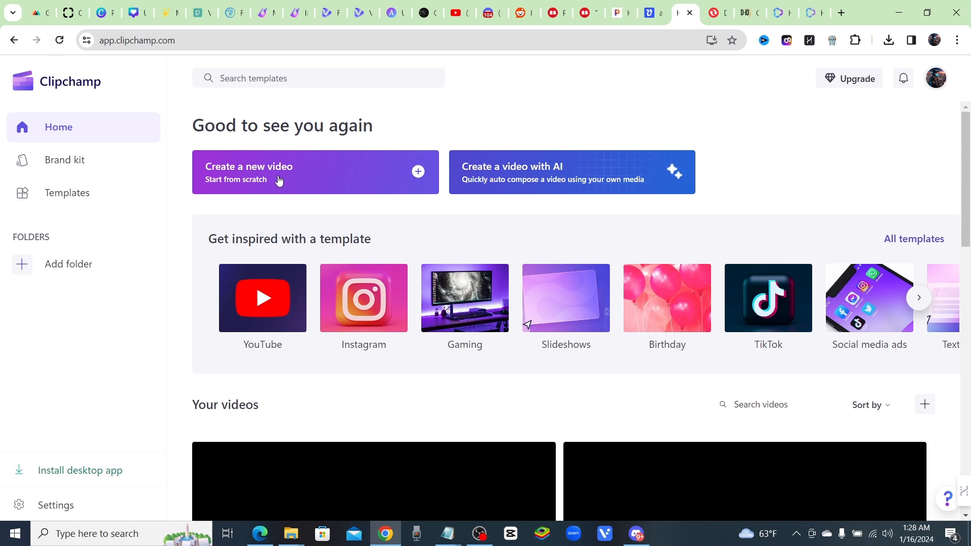
pyautogui.moveTo(195, 192)
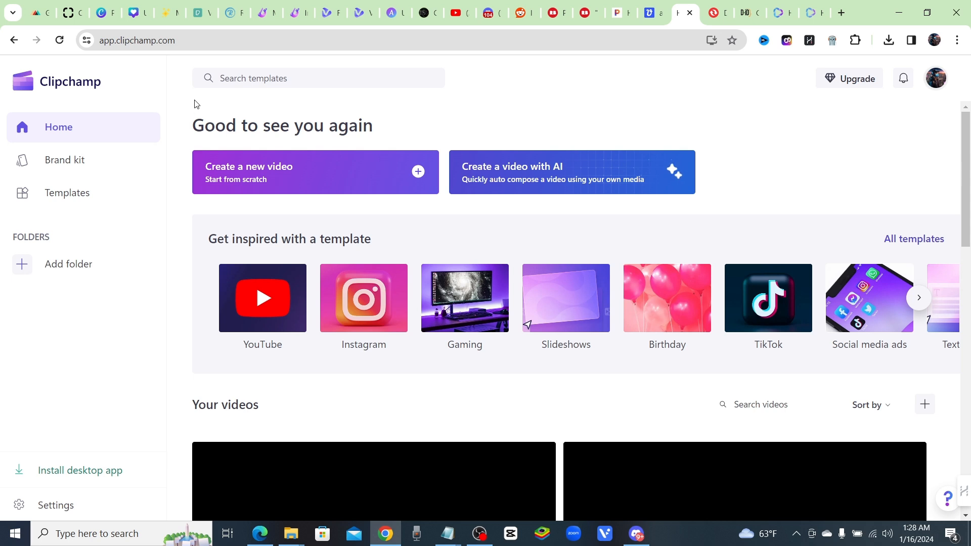
pyautogui.moveTo(350, 179)
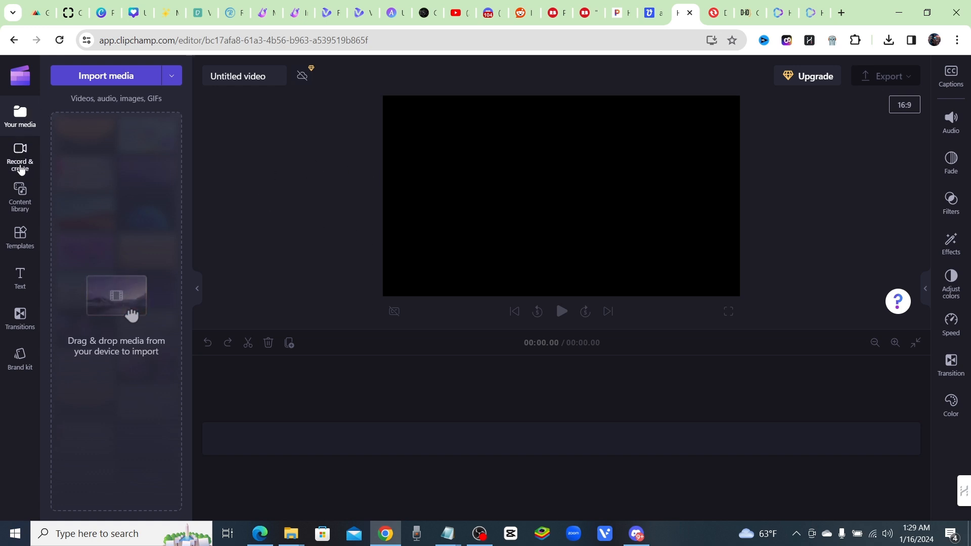
# Step: Start a new text-to-speech clip from Record & create for the voiceover script
pyautogui.click(20, 158)
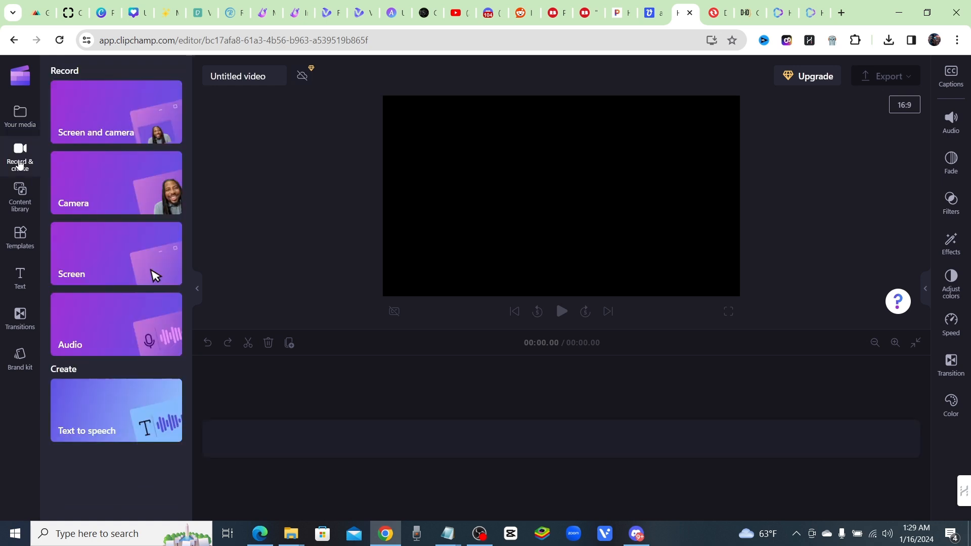
pyautogui.moveTo(115, 315)
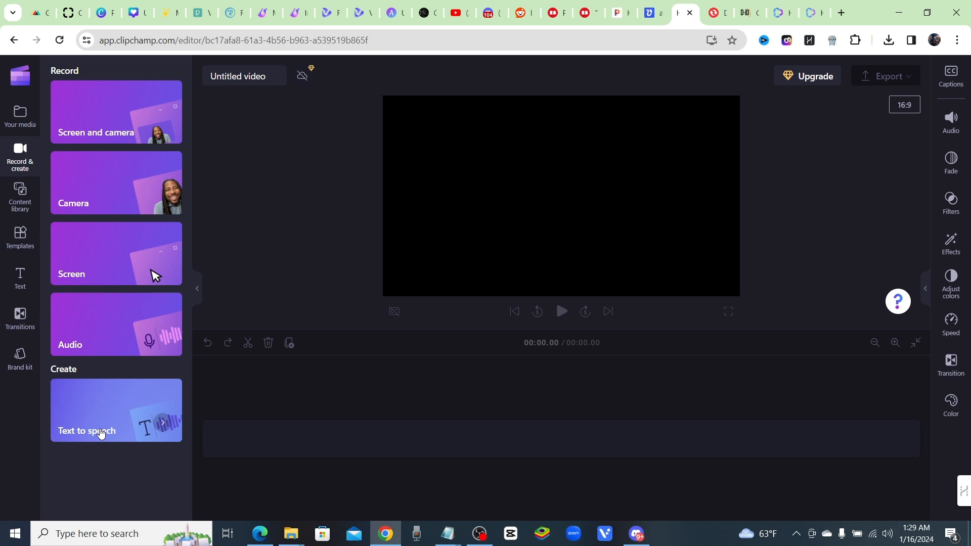
pyautogui.click(115, 410)
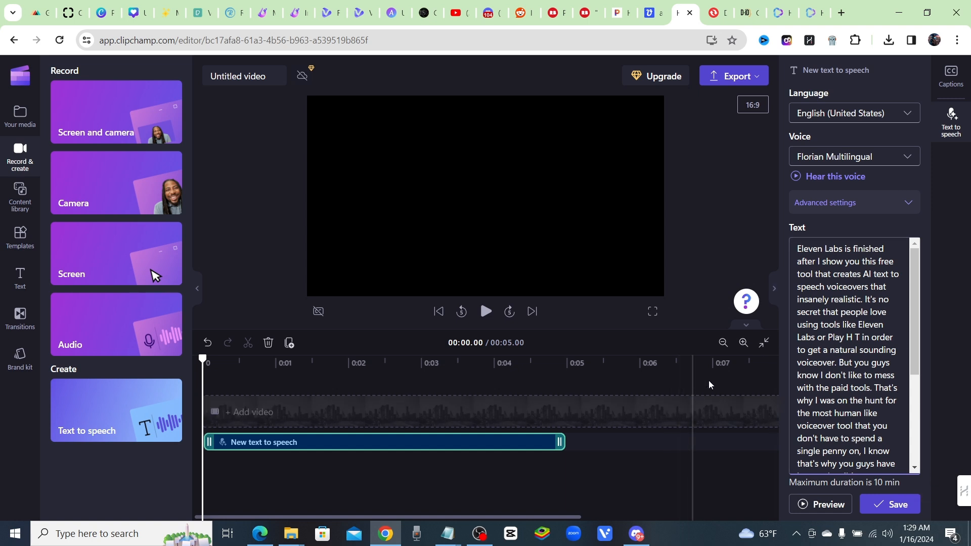
pyautogui.moveTo(654, 267)
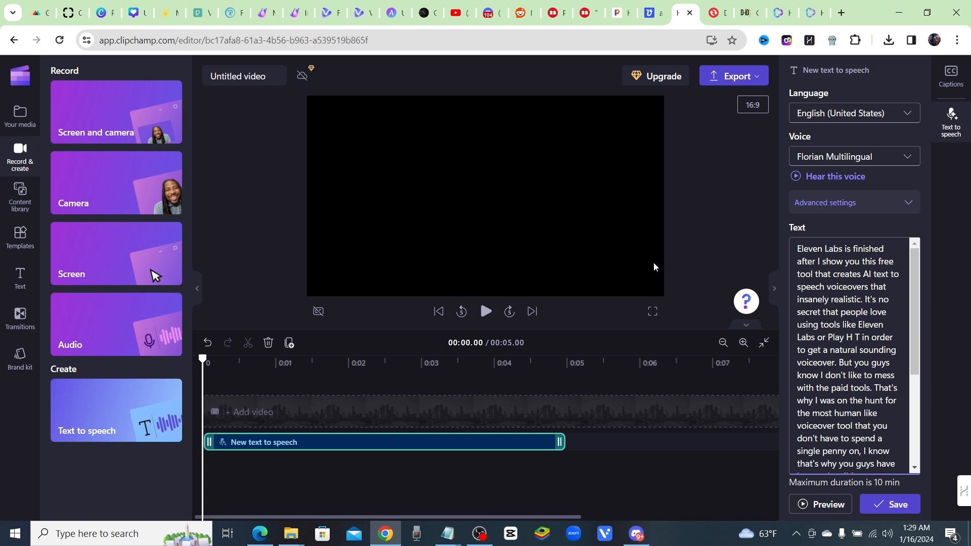
pyautogui.moveTo(849, 484)
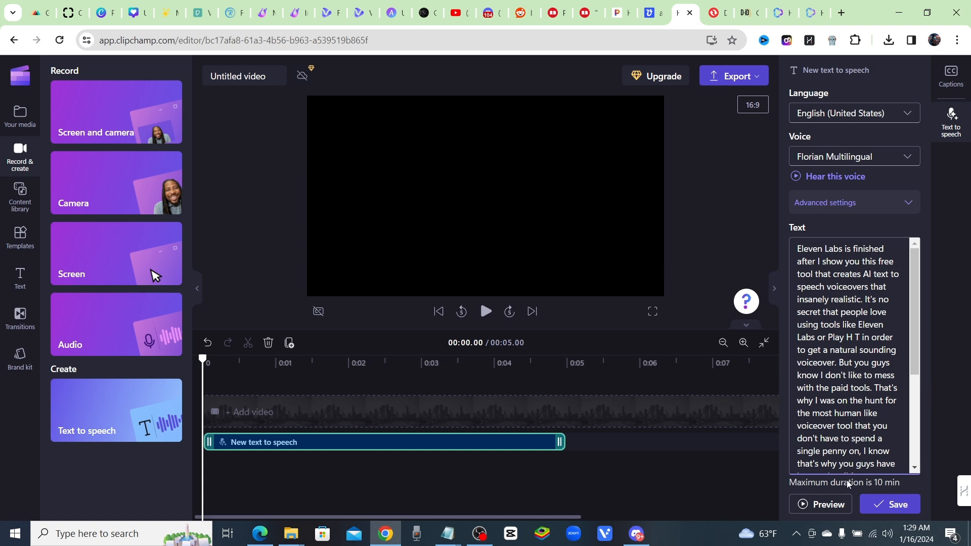
# Step: Keep English (United States), switch the voice to Jacob and hear a sample of it
pyautogui.scroll(-3)
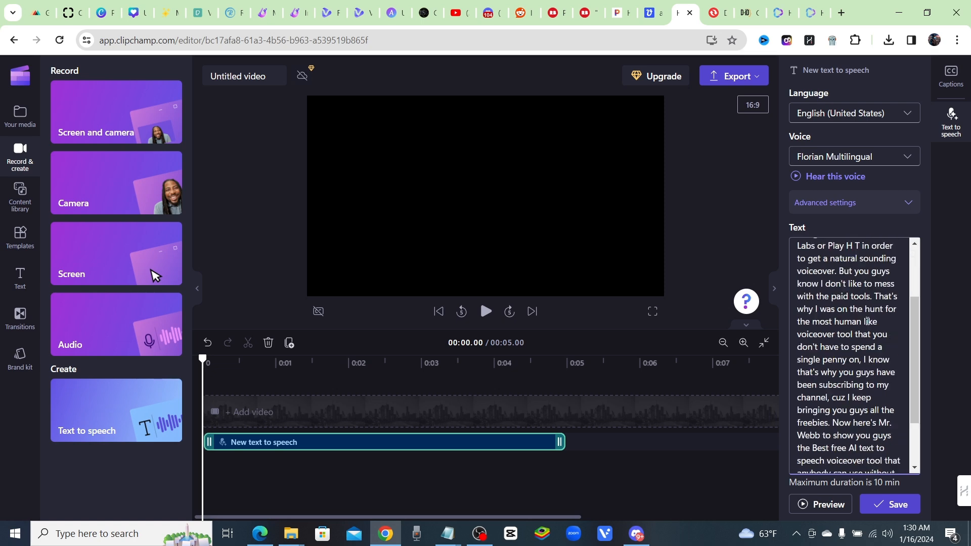
pyautogui.scroll(-3)
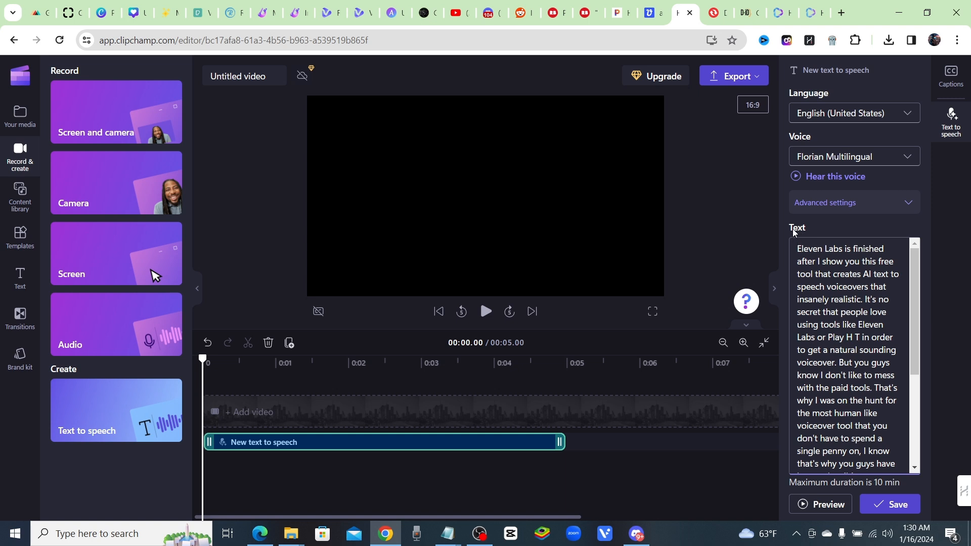
pyautogui.moveTo(809, 206)
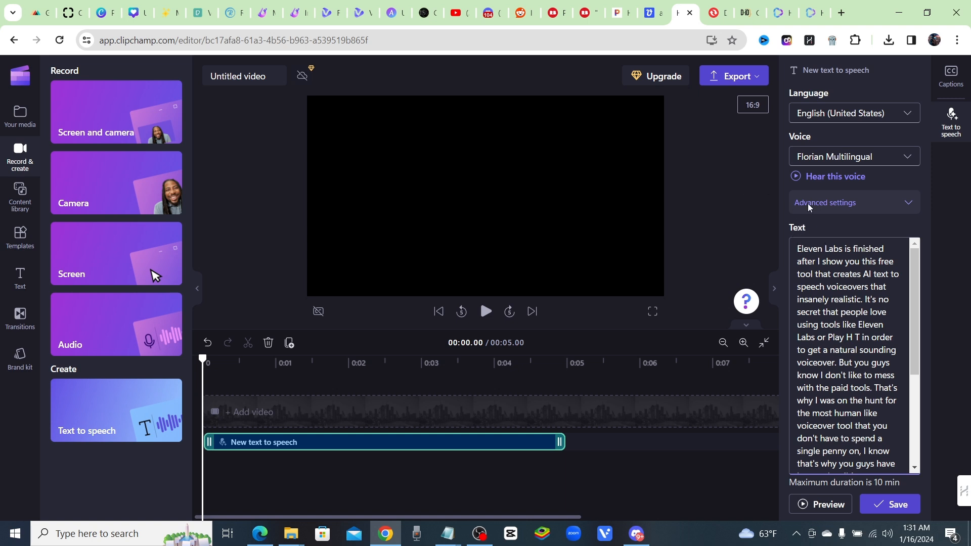
pyautogui.moveTo(809, 130)
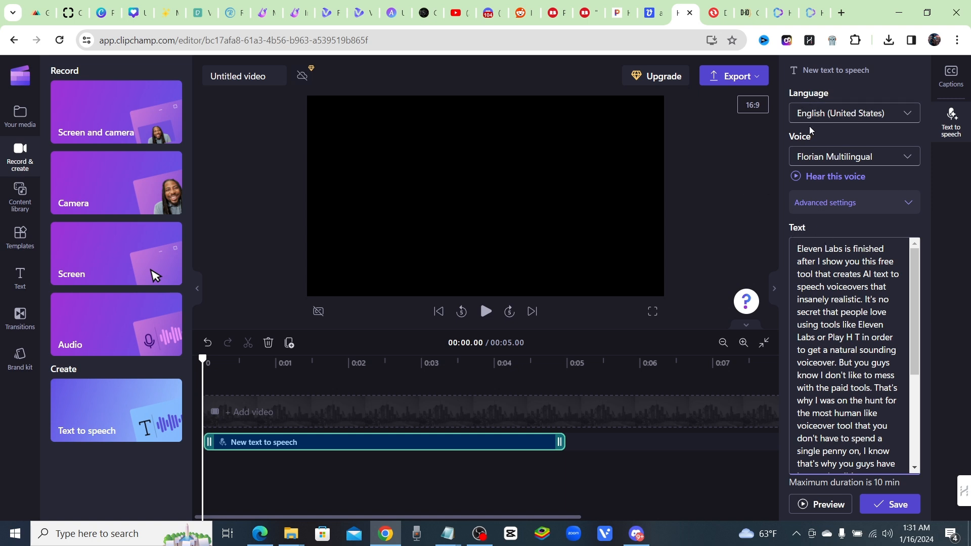
pyautogui.click(854, 113)
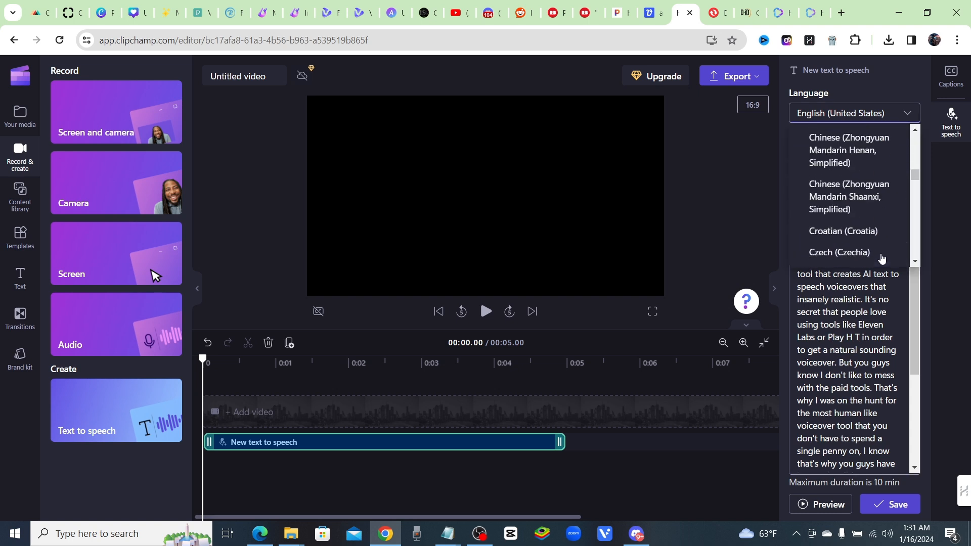
pyautogui.scroll(-3)
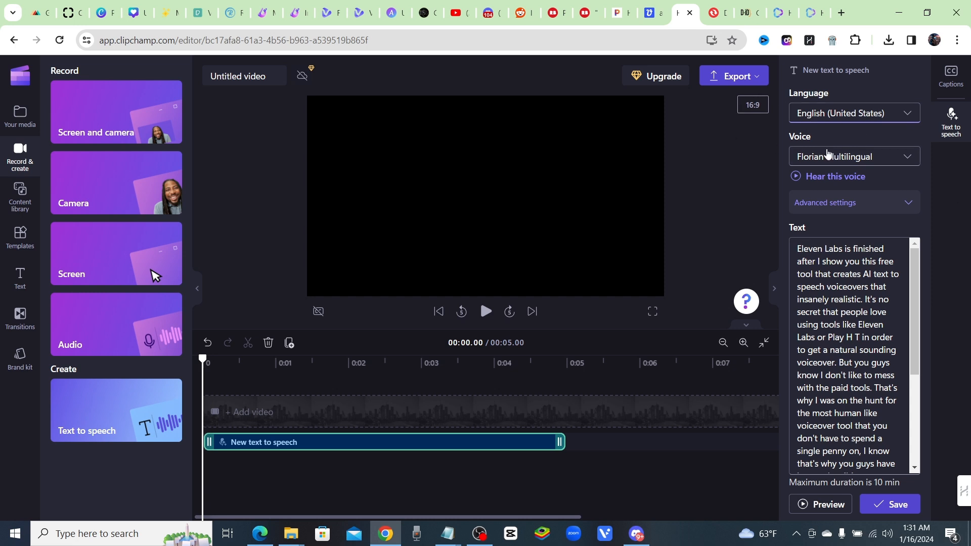
pyautogui.click(853, 156)
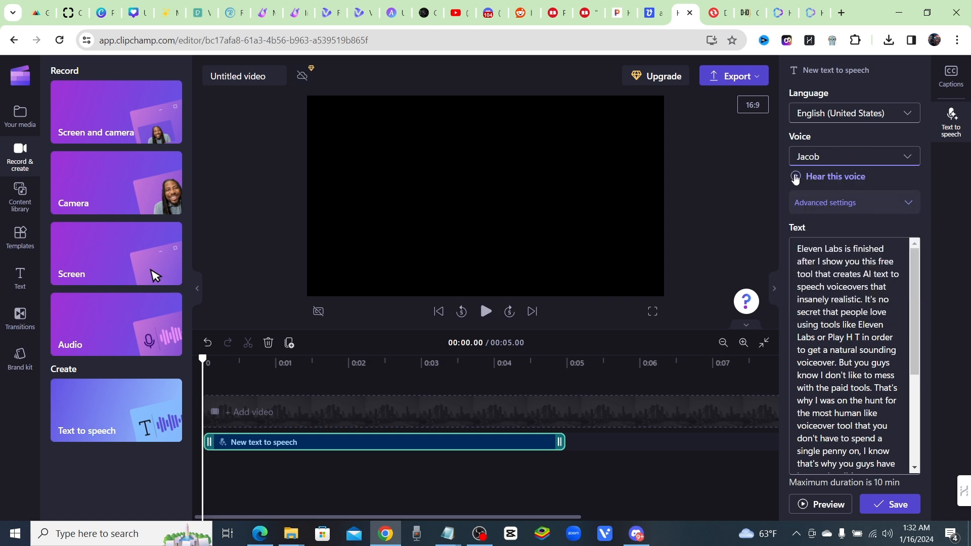
pyautogui.click(795, 176)
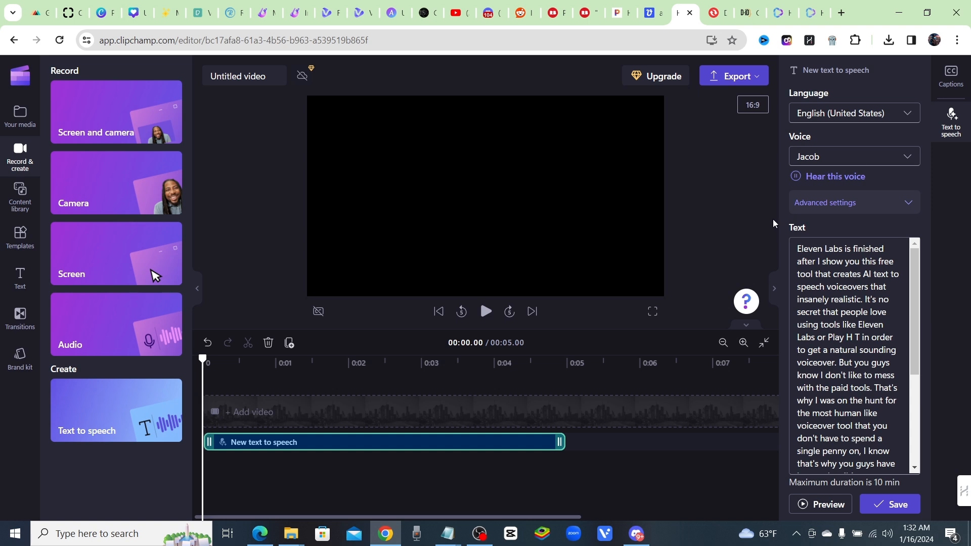
pyautogui.moveTo(837, 186)
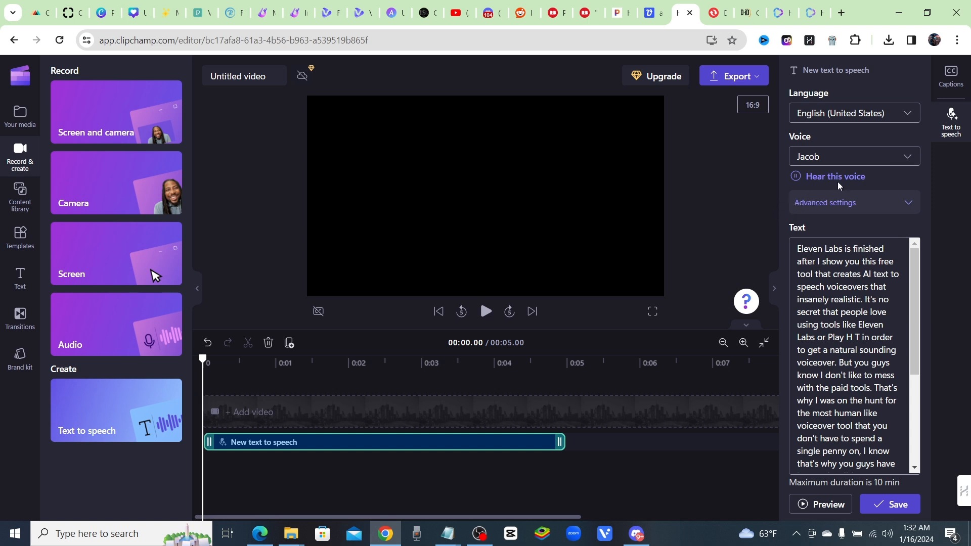
pyautogui.click(854, 156)
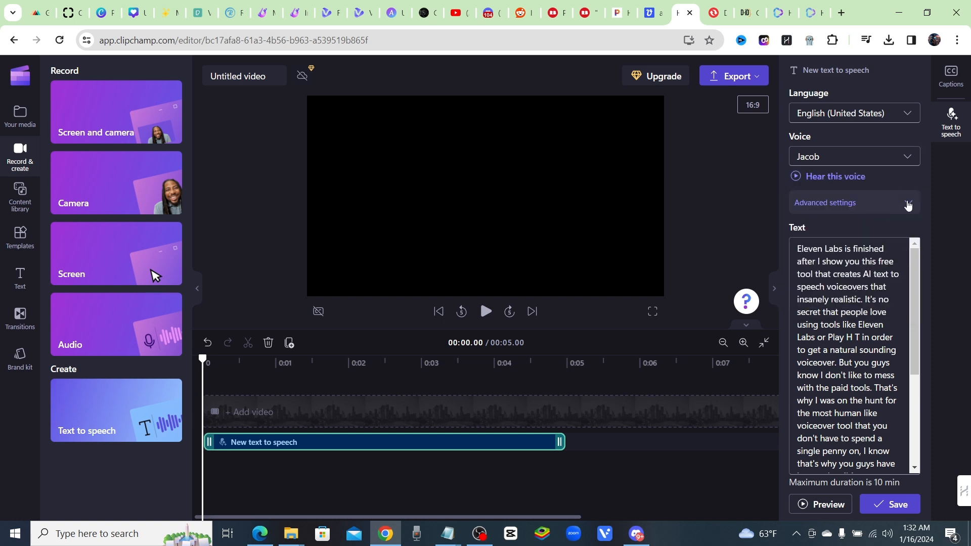
# Step: Reveal the advanced voice settings and adjust the speaking pace
pyautogui.click(825, 203)
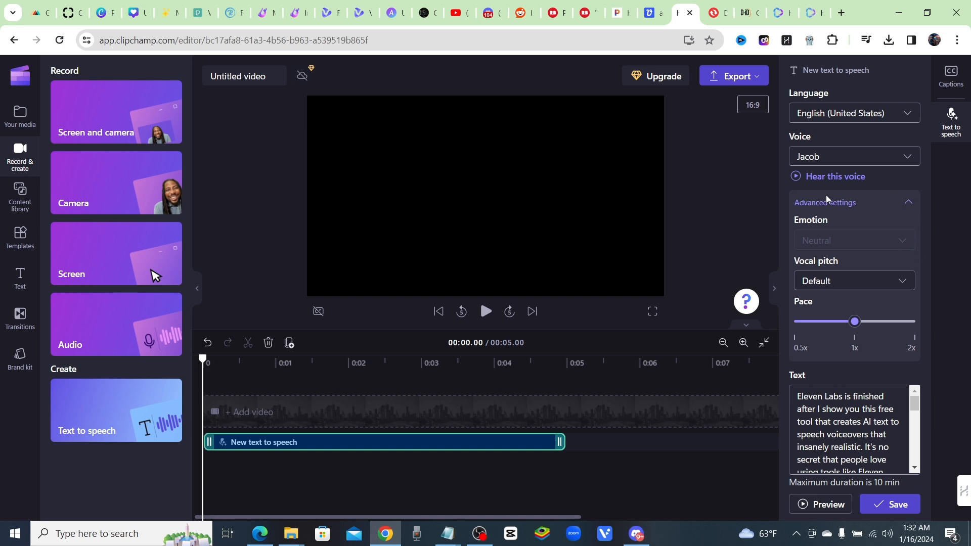
pyautogui.moveTo(863, 210)
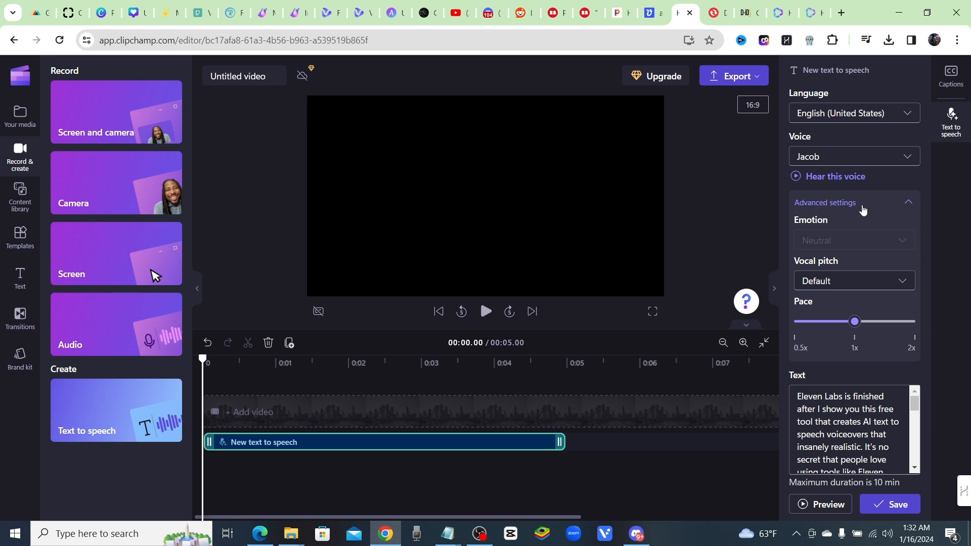
pyautogui.moveTo(941, 328)
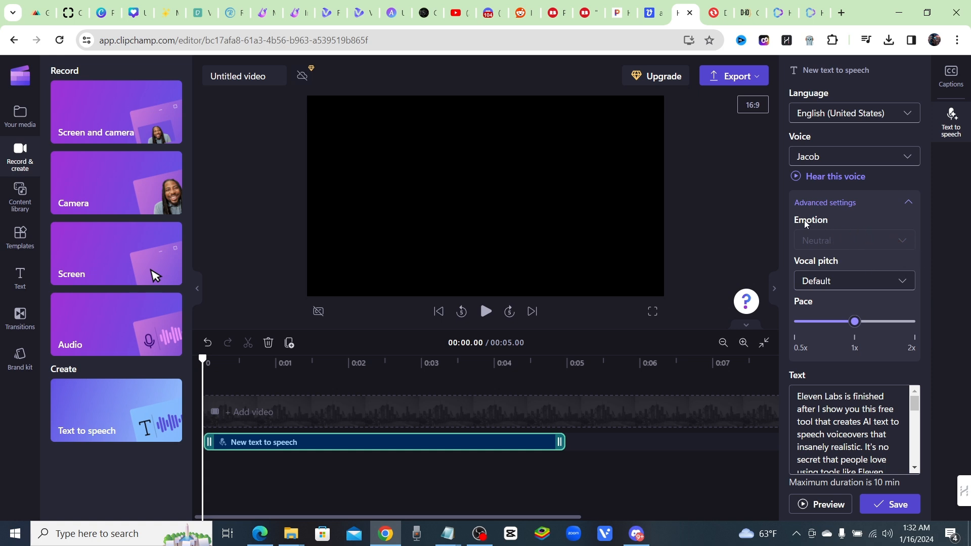
pyautogui.moveTo(833, 260)
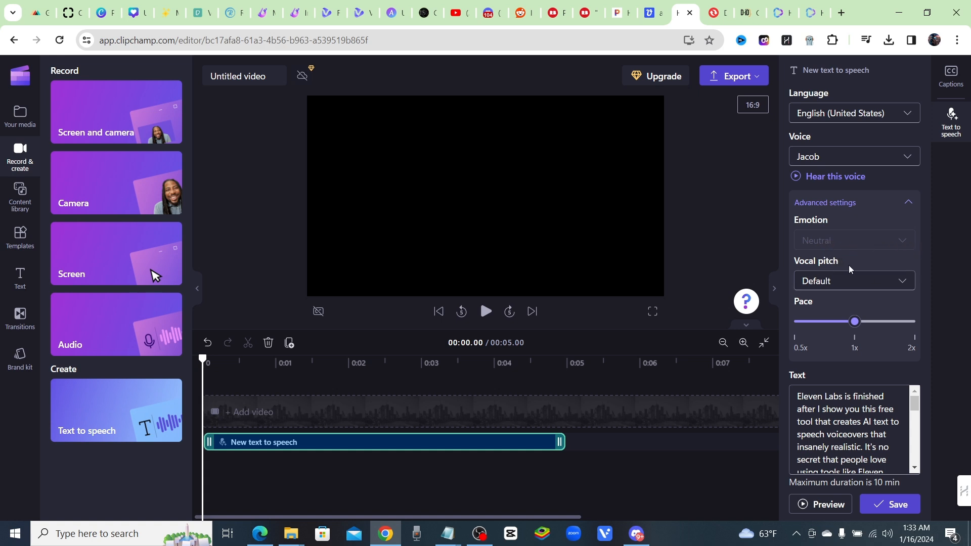
pyautogui.click(854, 280)
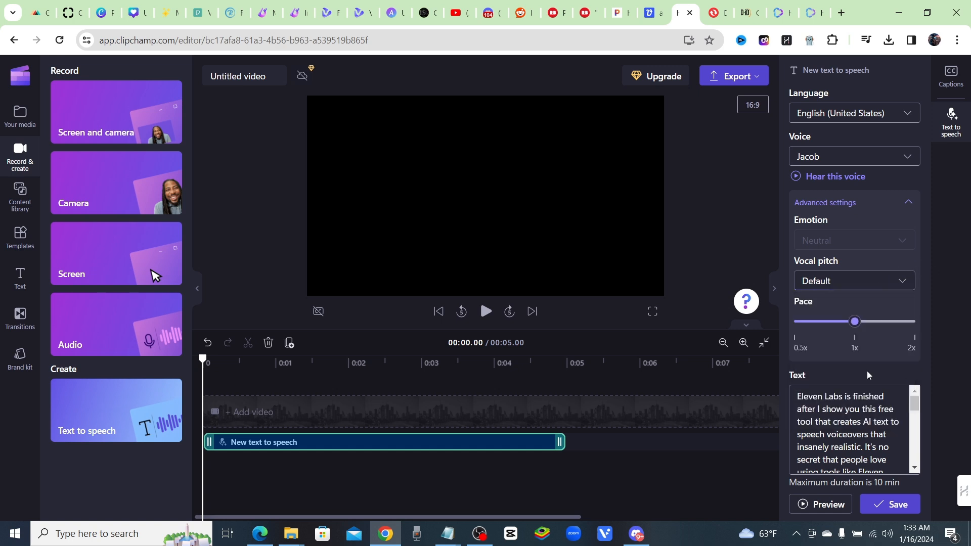
pyautogui.moveTo(854, 321); pyautogui.dragTo(874, 322)
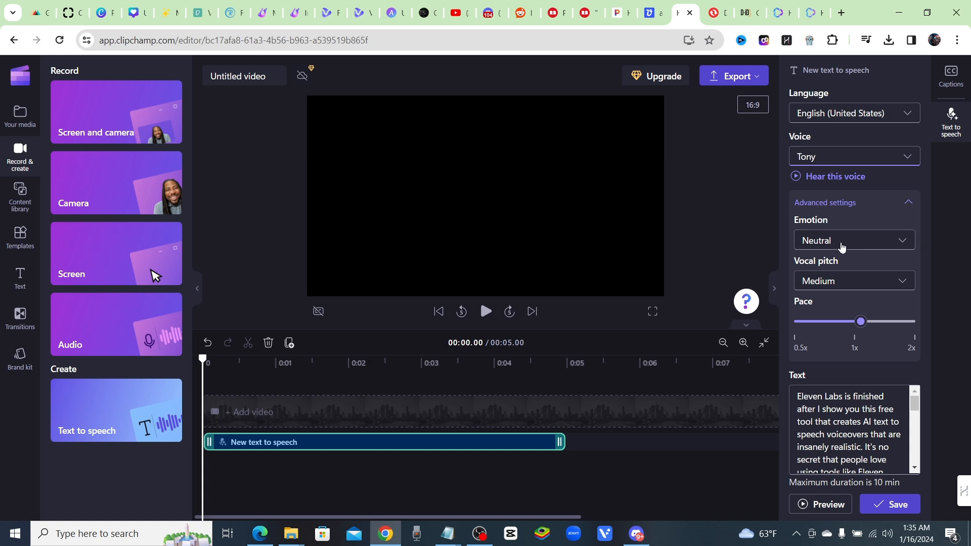
# Step: Try Whispering, Terrified and Shouting emotions, then settle on Unfriendly
pyautogui.click(853, 240)
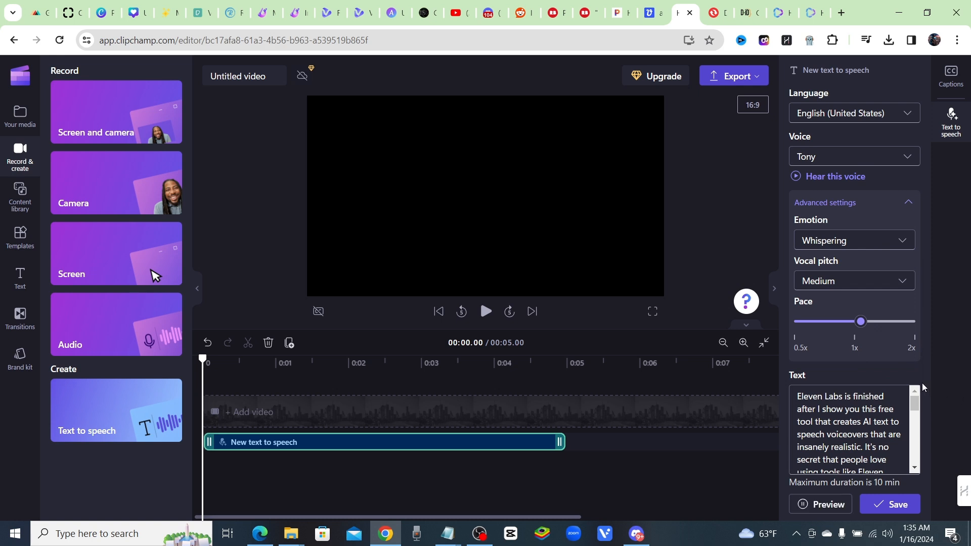
pyautogui.moveTo(779, 266)
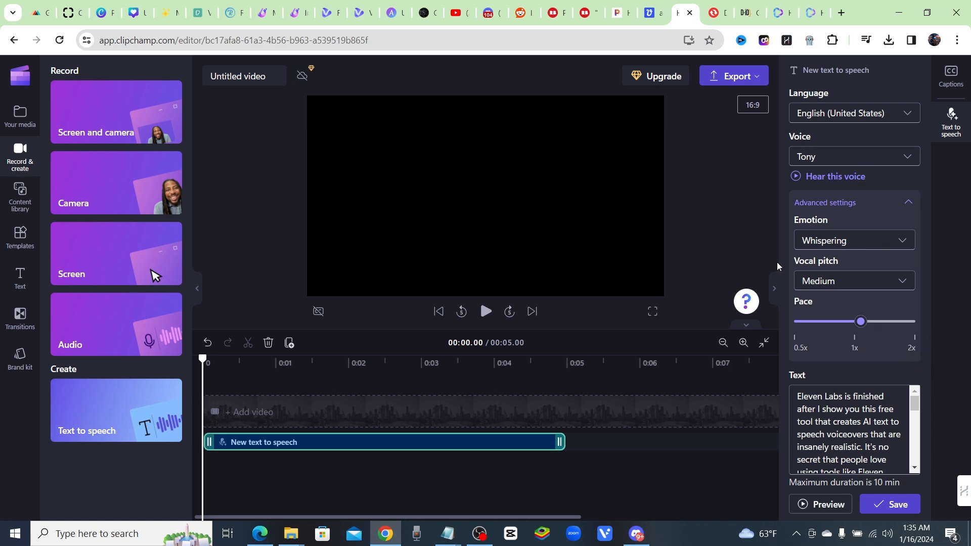
pyautogui.click(854, 240)
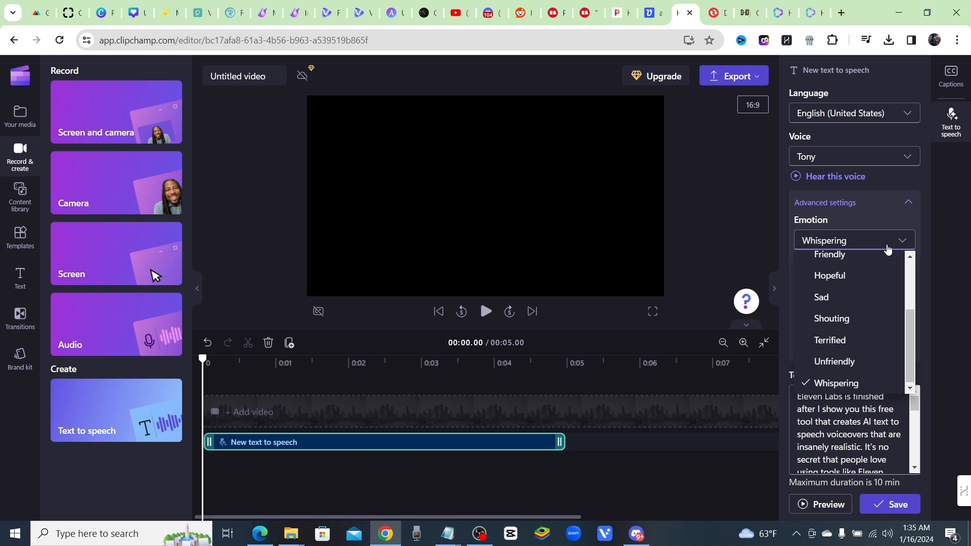
pyautogui.click(829, 343)
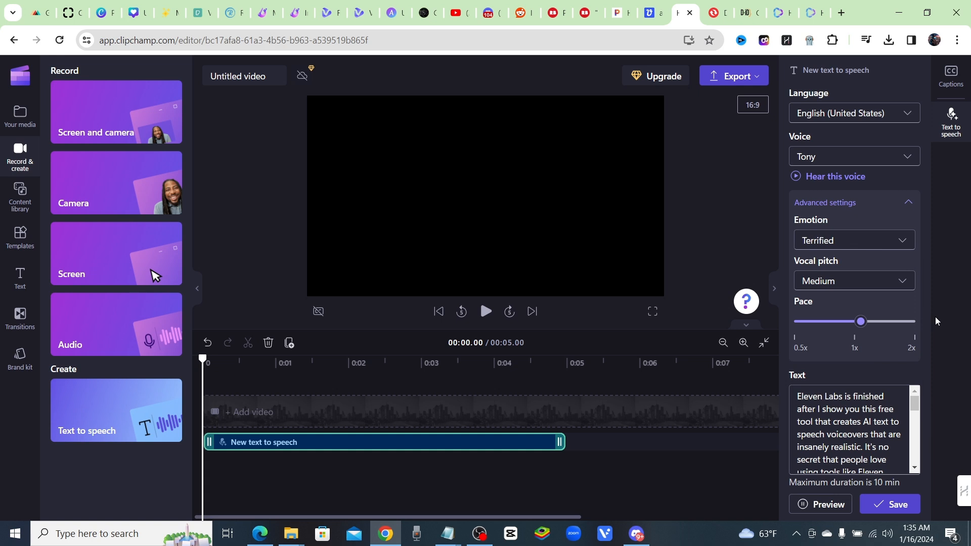
pyautogui.click(854, 241)
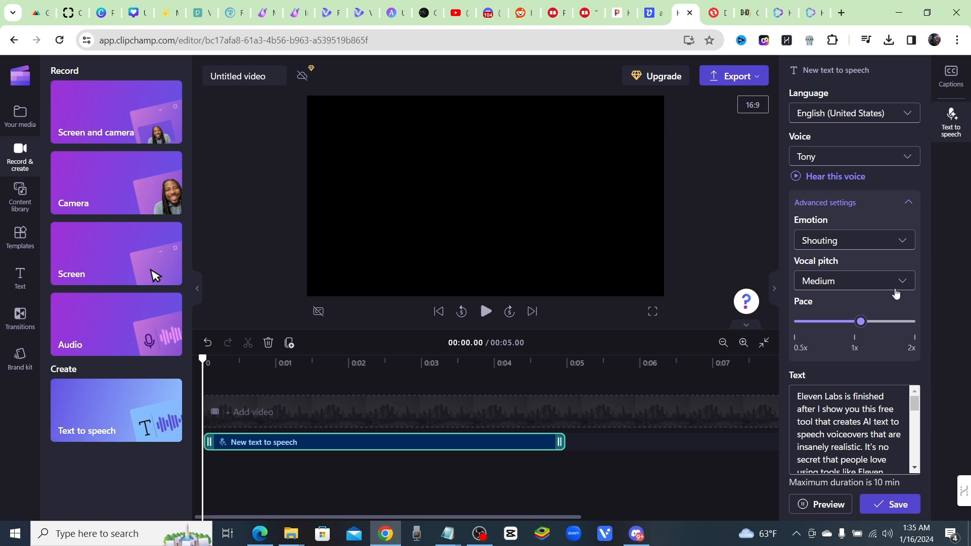
pyautogui.click(854, 241)
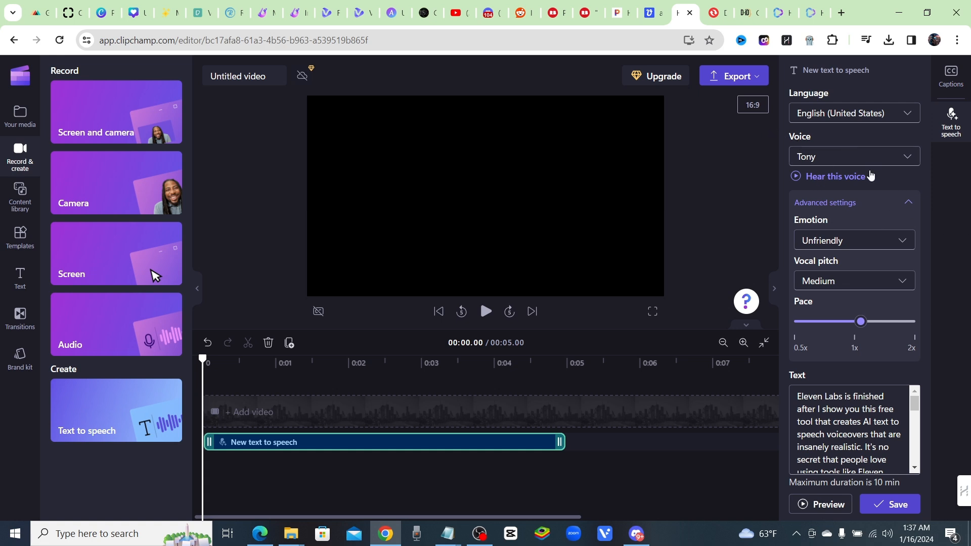
pyautogui.moveTo(821, 248)
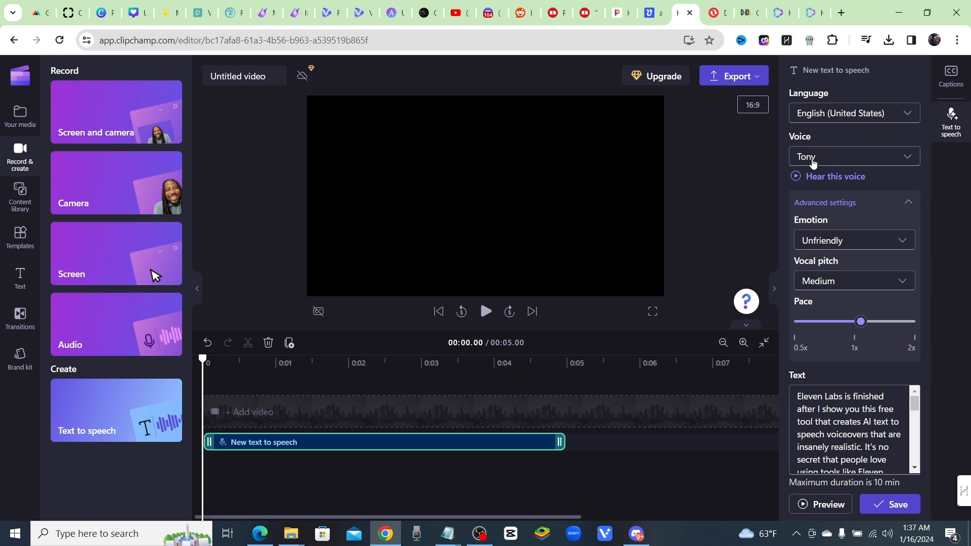
pyautogui.moveTo(858, 256)
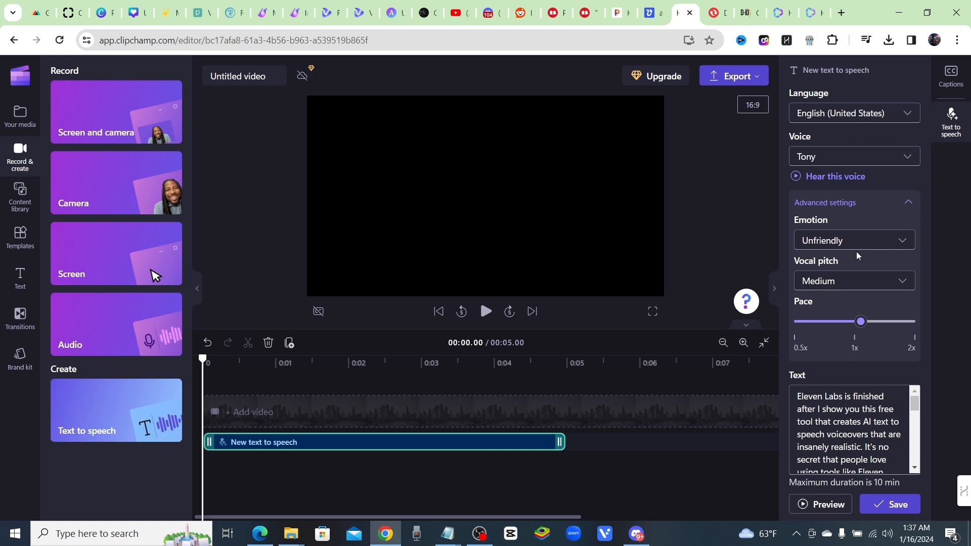
pyautogui.moveTo(862, 250)
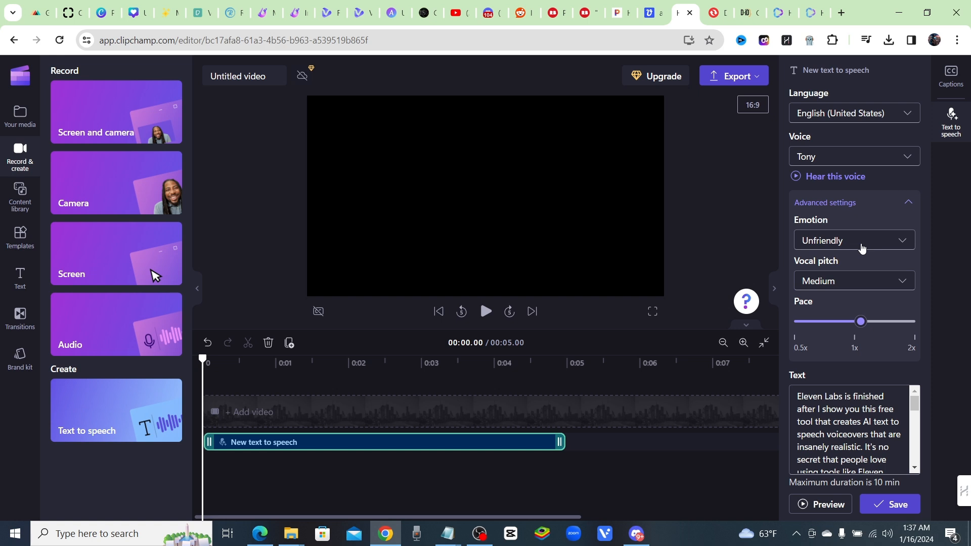
pyautogui.moveTo(816, 287)
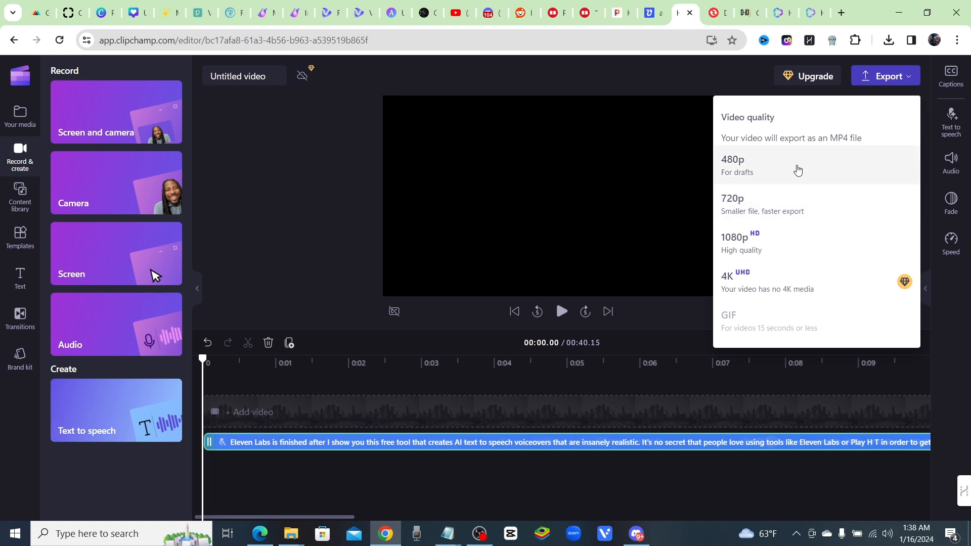
pyautogui.moveTo(780, 166)
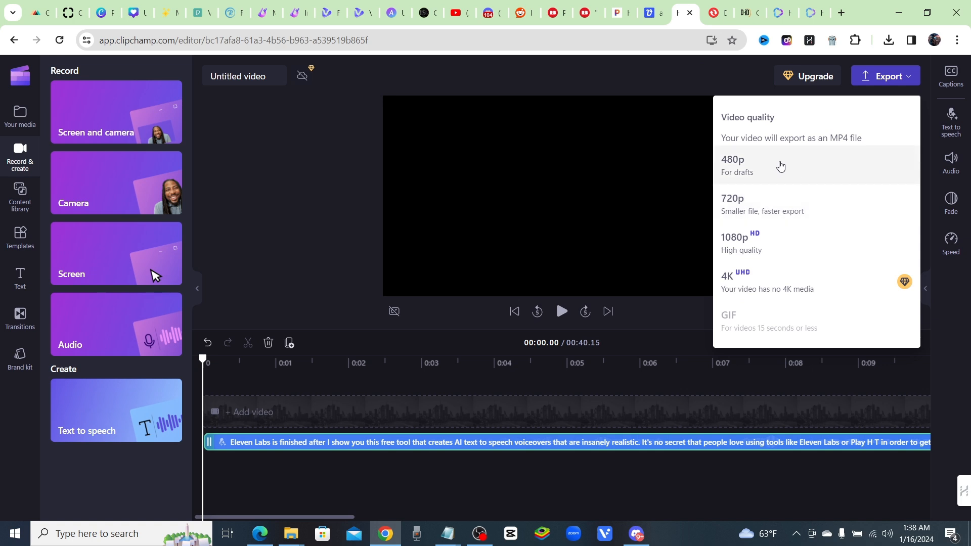
pyautogui.moveTo(748, 170)
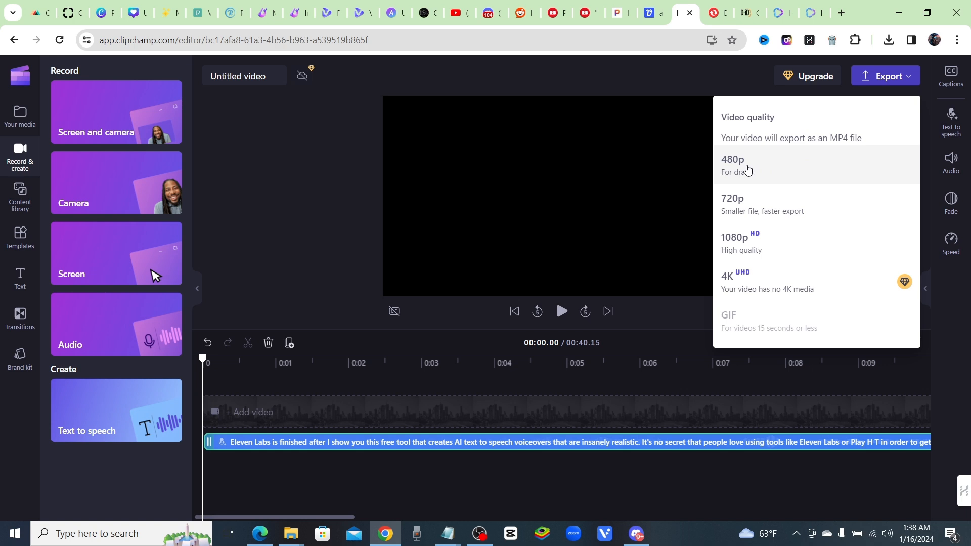
pyautogui.moveTo(749, 172)
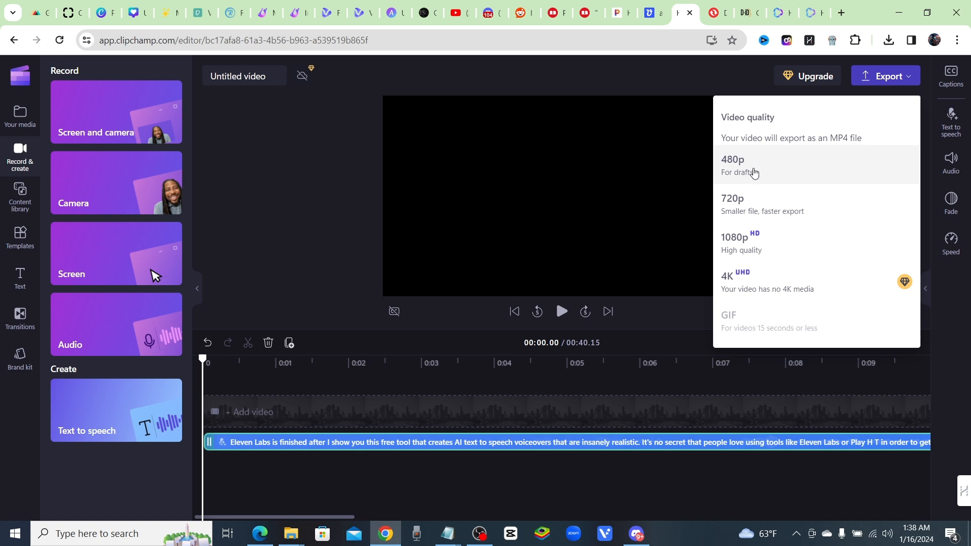
# Step: Export the voiceover video at 480p quality
pyautogui.click(733, 165)
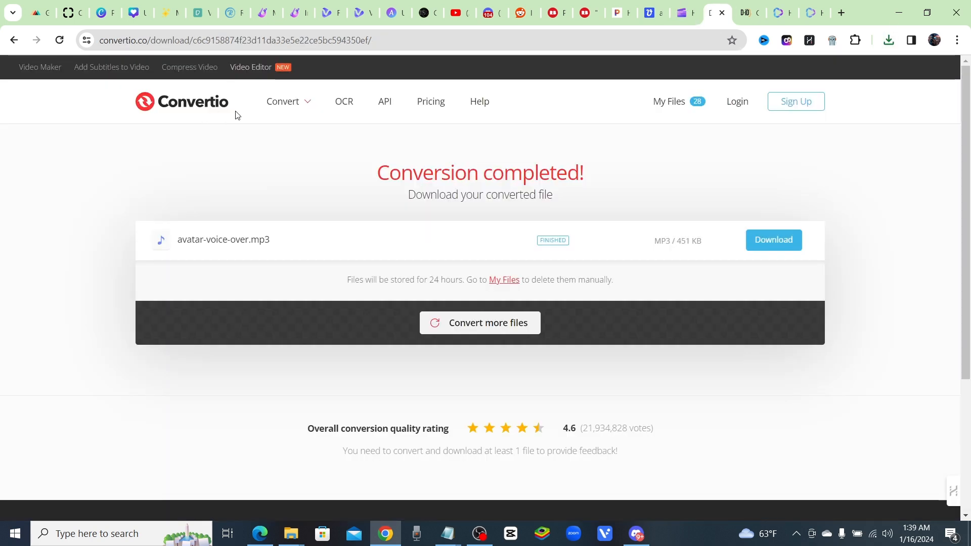
# Step: Upload voiceover.mp4 from Downloads to Convertio's file converter with MP3 as the output format
pyautogui.click(282, 101)
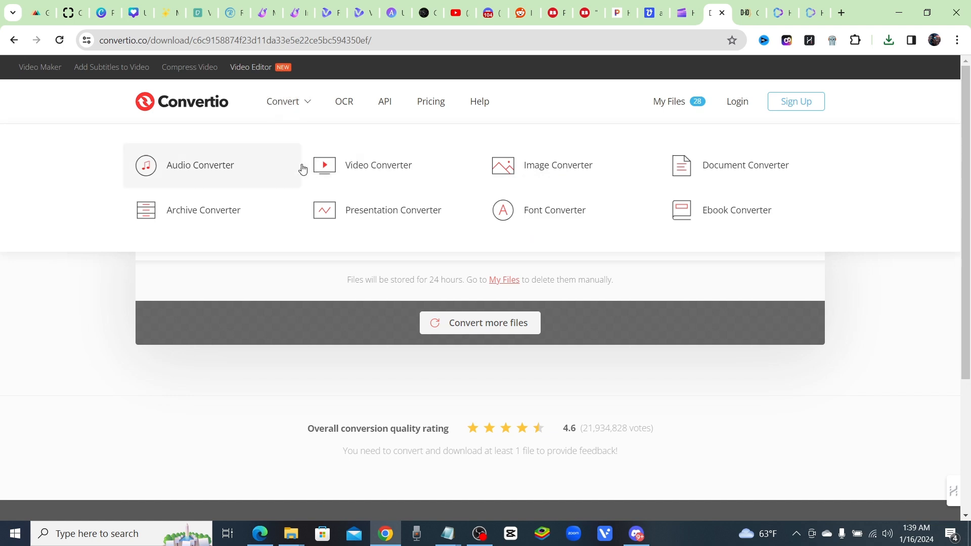
pyautogui.click(479, 323)
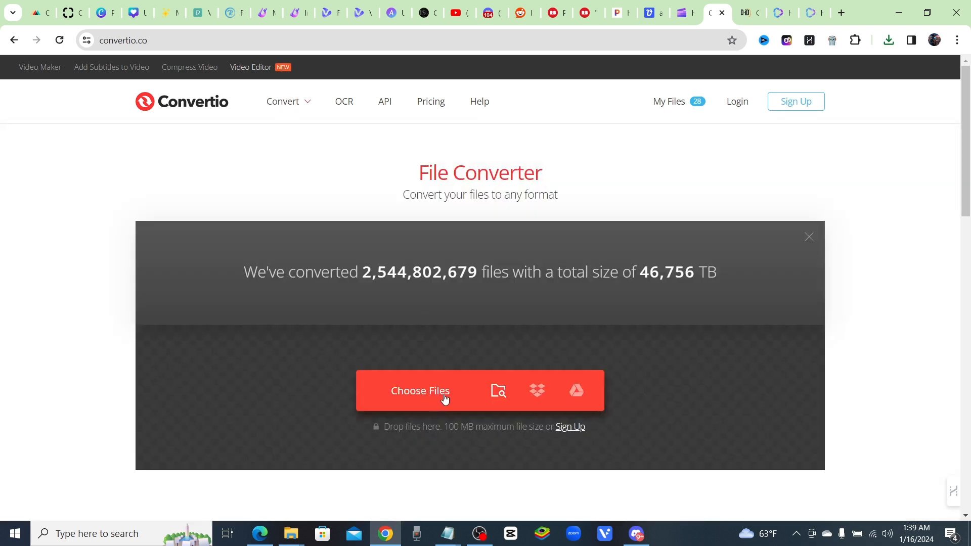
pyautogui.click(419, 391)
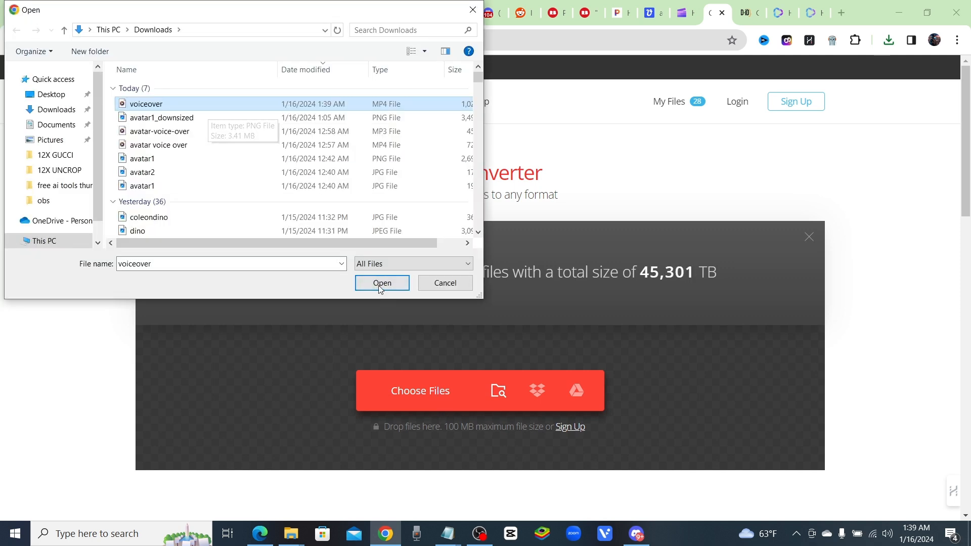
pyautogui.click(381, 284)
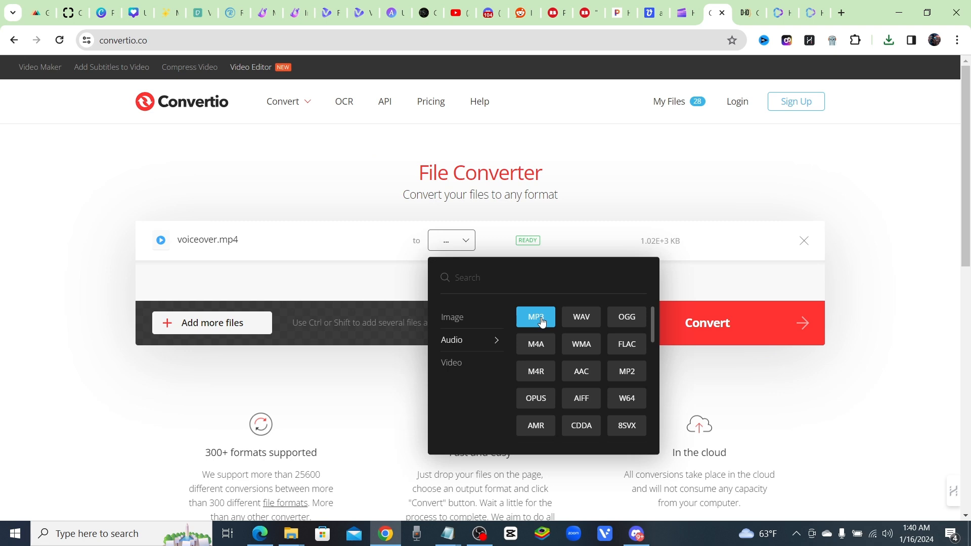
pyautogui.click(535, 317)
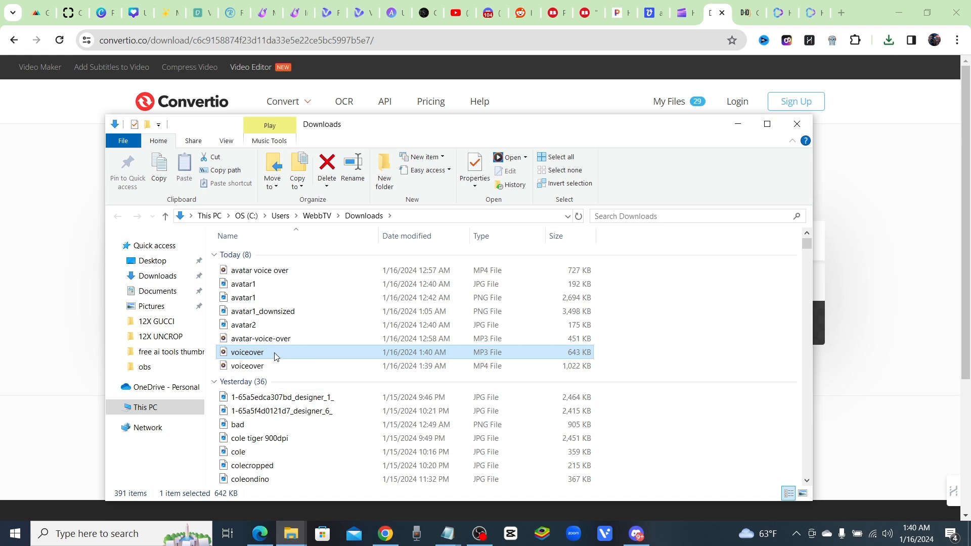
pyautogui.moveTo(297, 352)
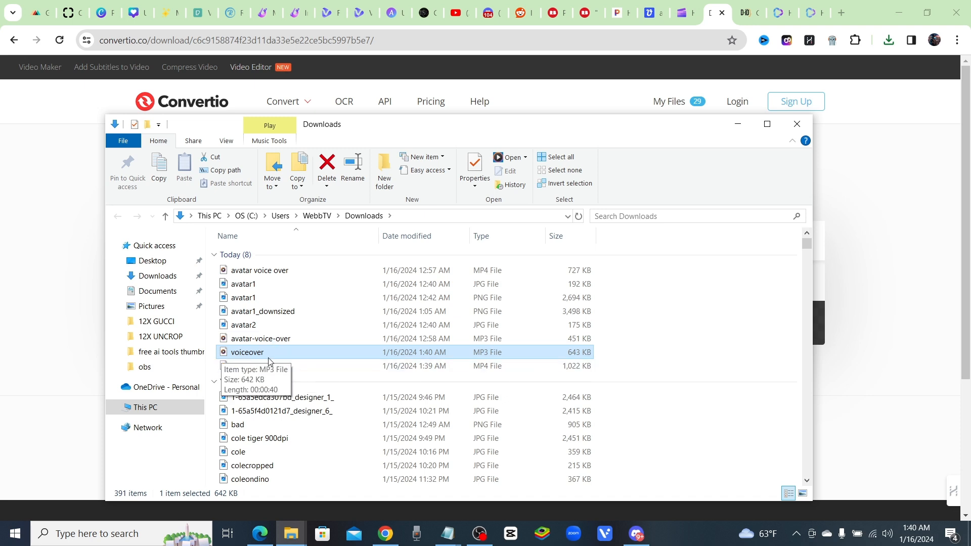
pyautogui.moveTo(290, 349)
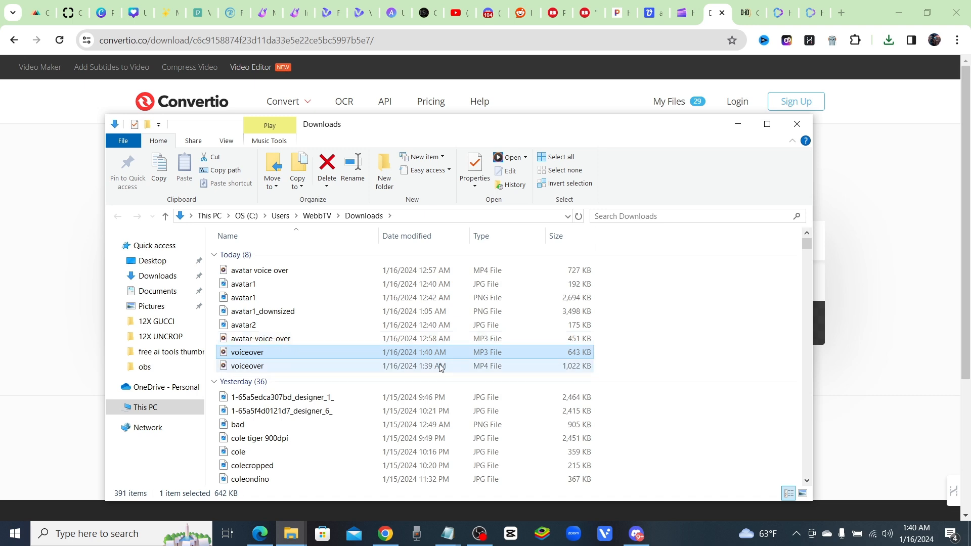
pyautogui.moveTo(304, 341)
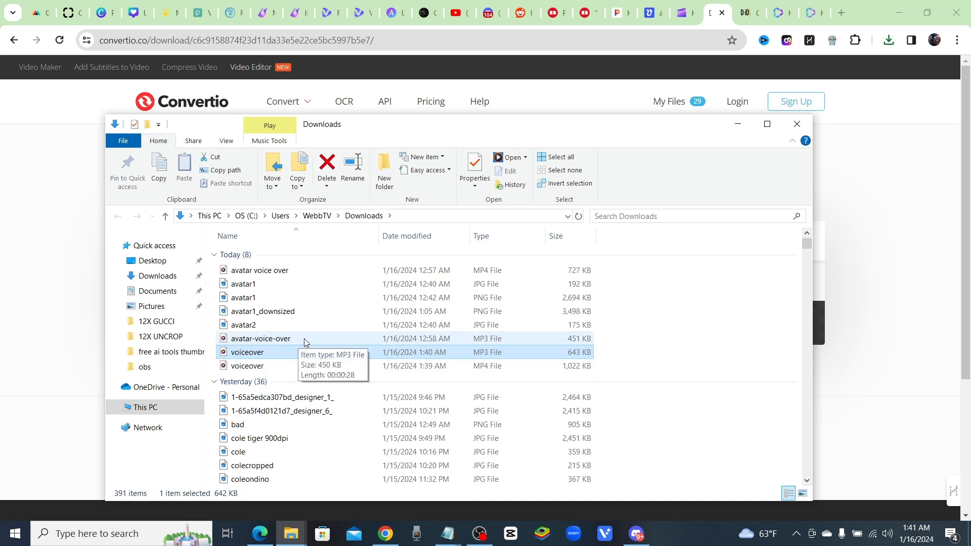